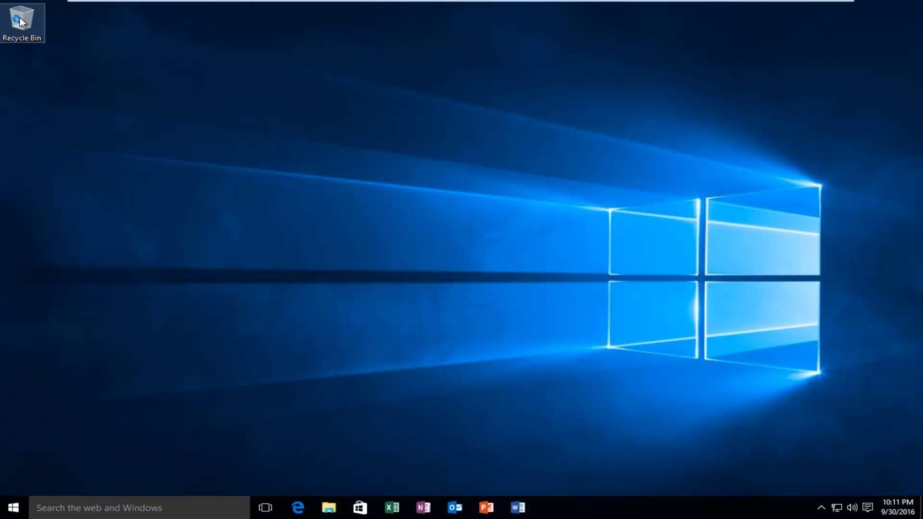
mouse_move(28, 29)
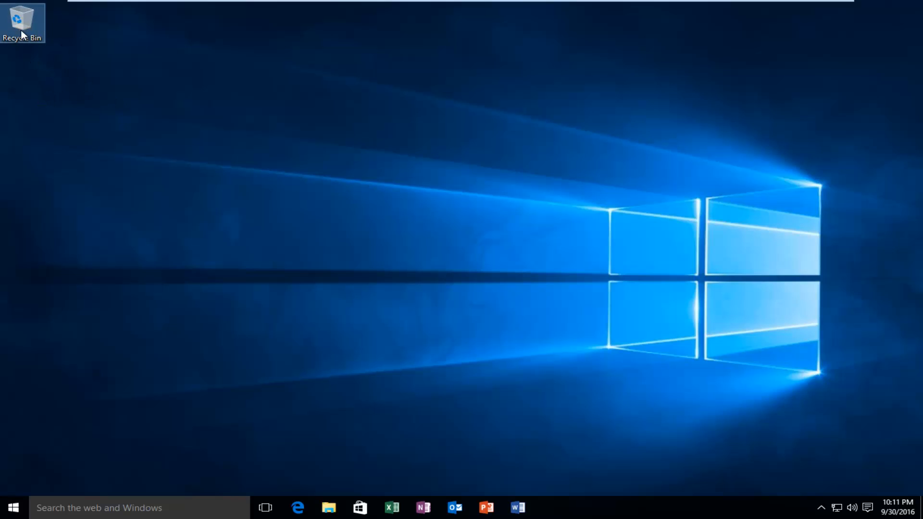
mouse_move(29, 22)
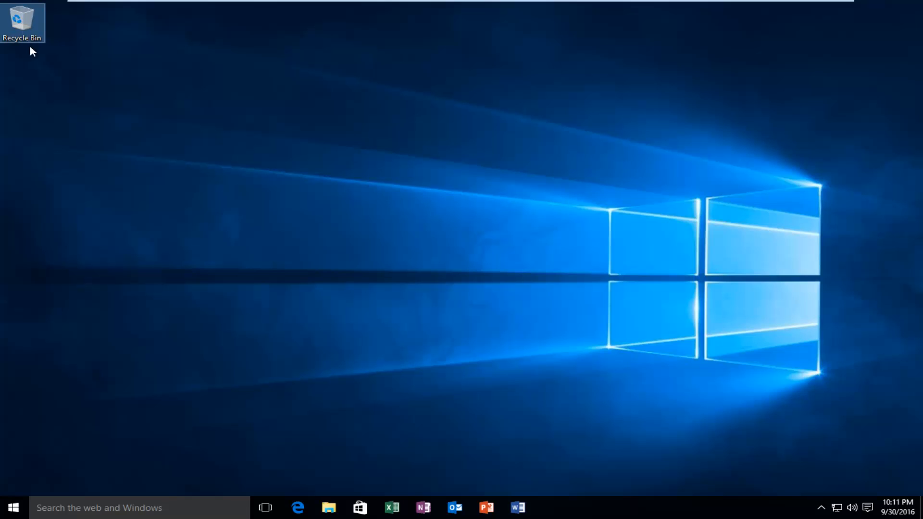
Check the current double-click behaviour by opening and closing the Recycle Bin.
double_click(19, 19)
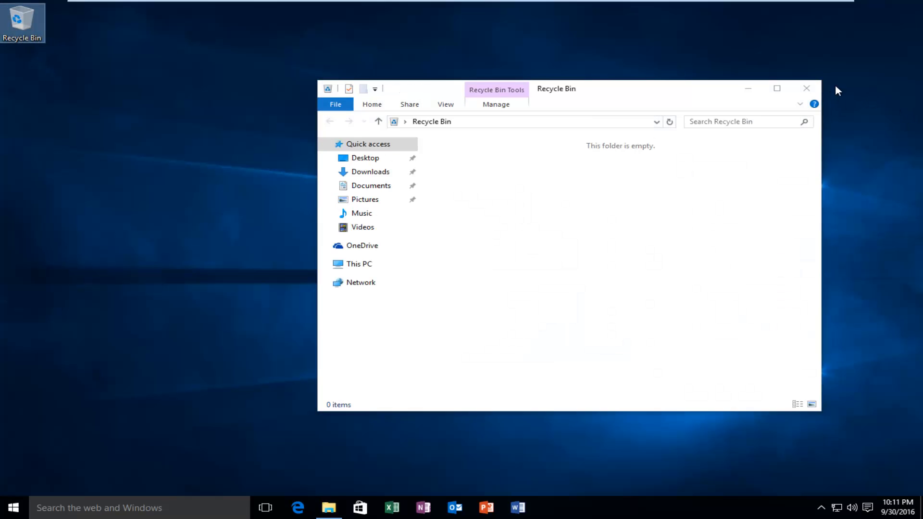
click(806, 88)
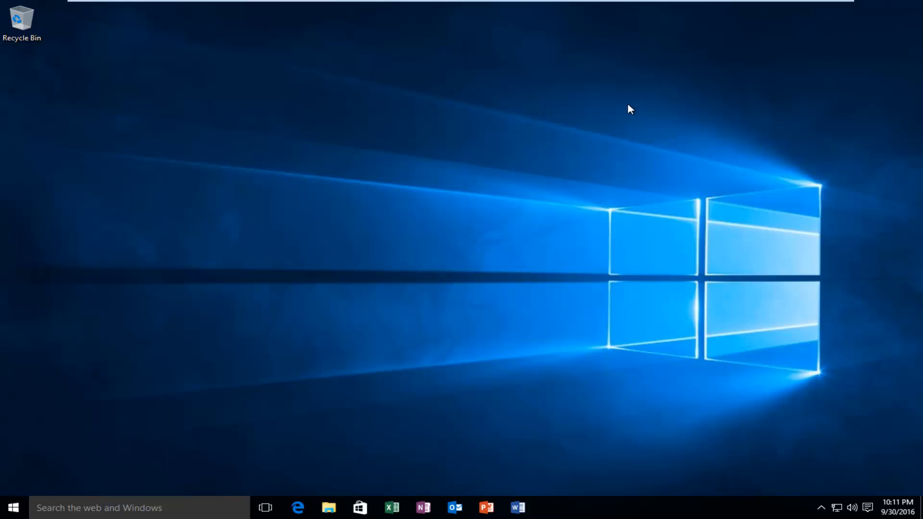
mouse_move(600, 121)
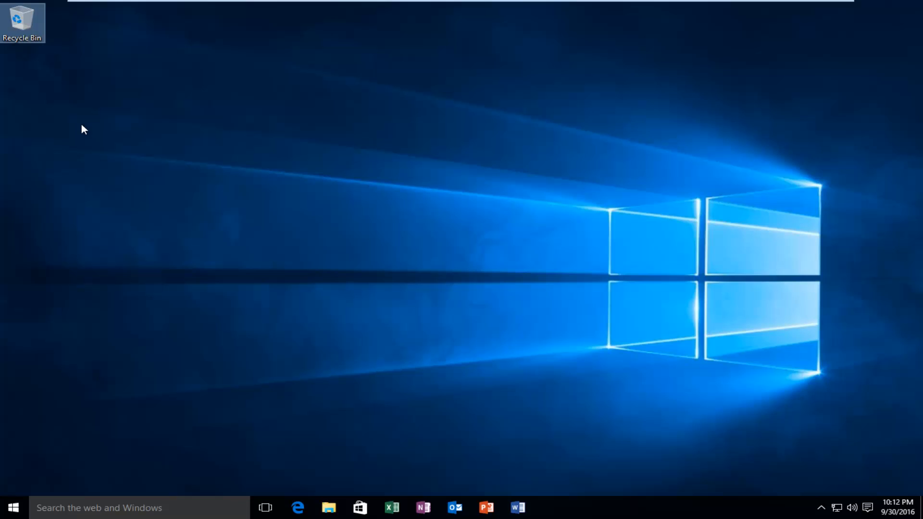
mouse_move(84, 148)
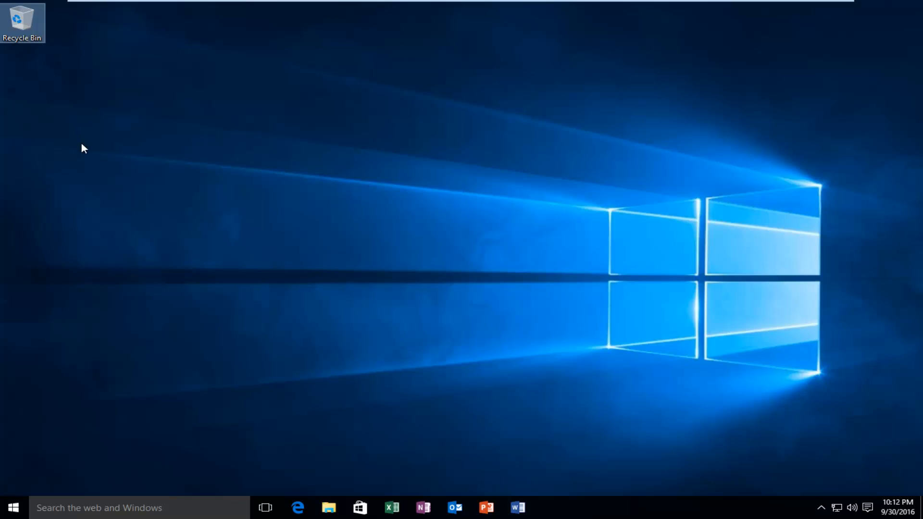
mouse_move(126, 169)
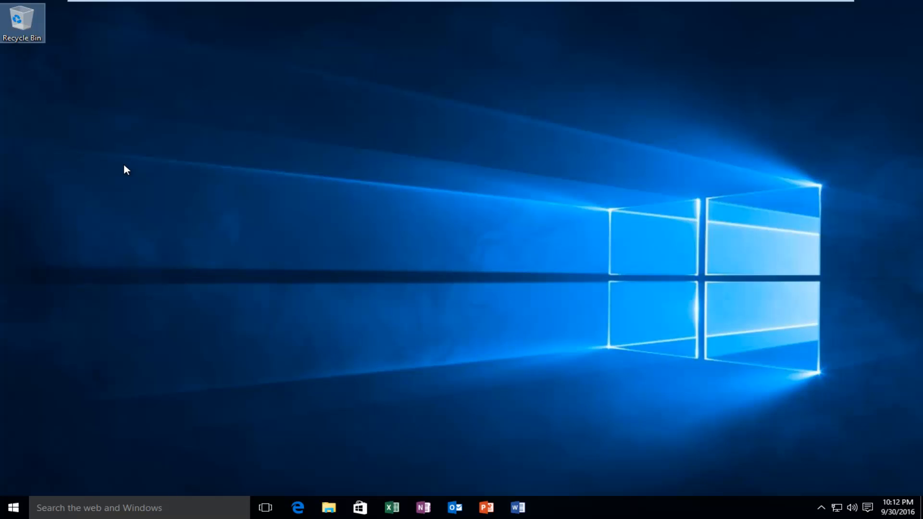
mouse_move(211, 209)
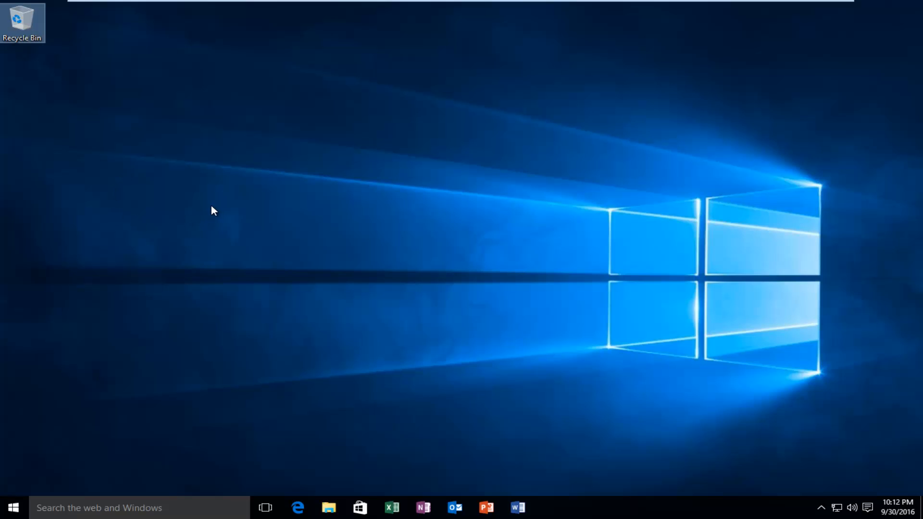
mouse_move(190, 193)
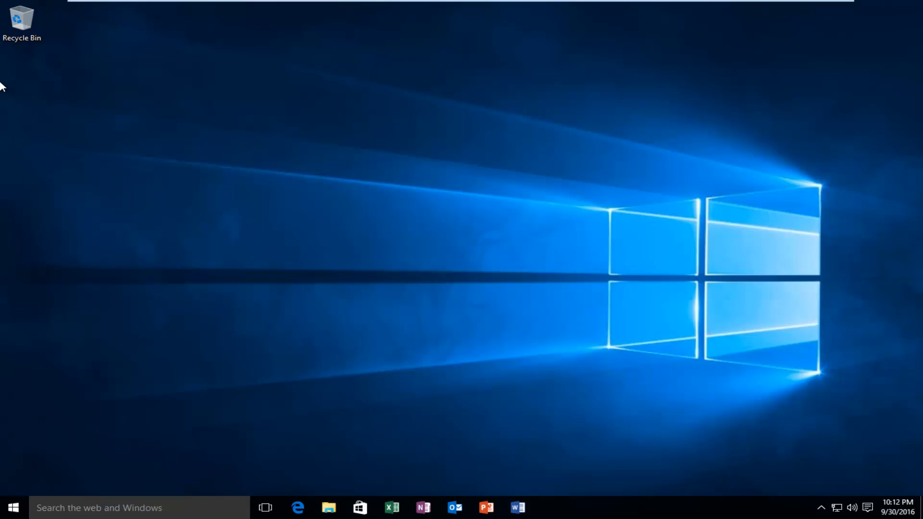
mouse_move(23, 419)
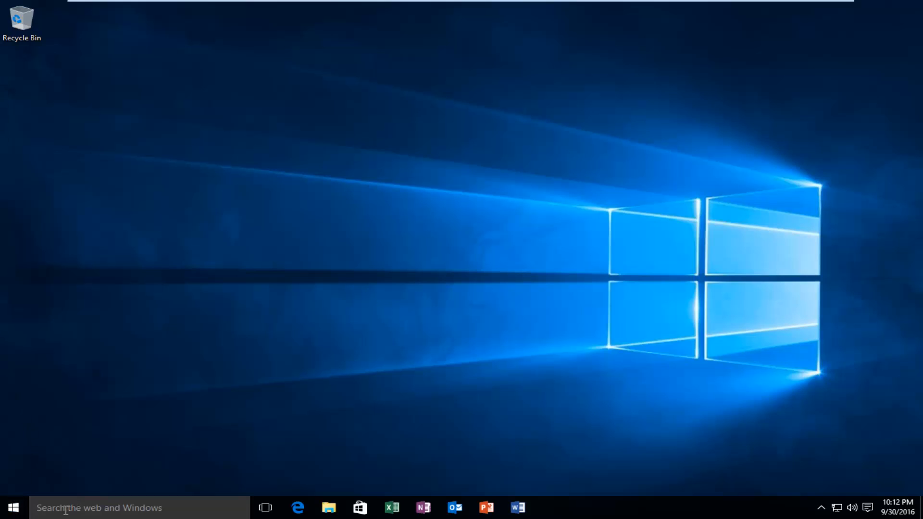
Search Windows for "file explorer options" so File Explorer Options shows as best match.
click(16, 508)
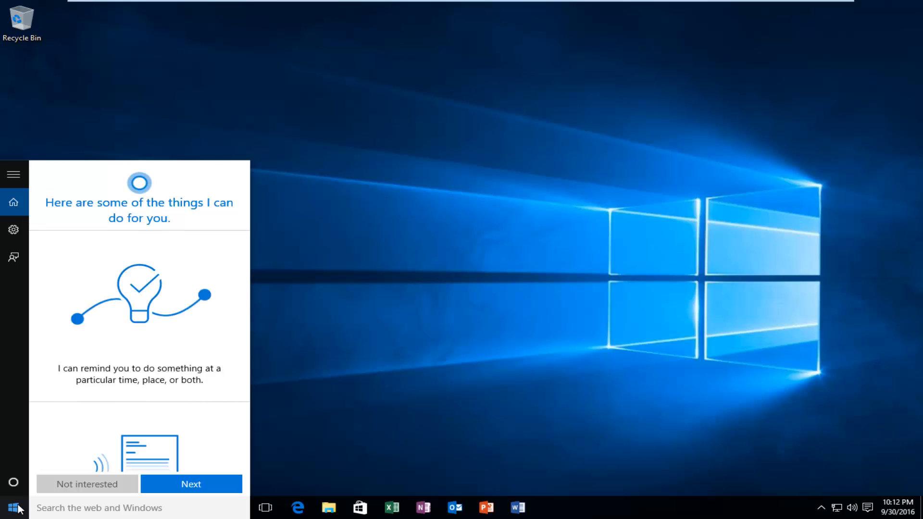
text(file explorer options)
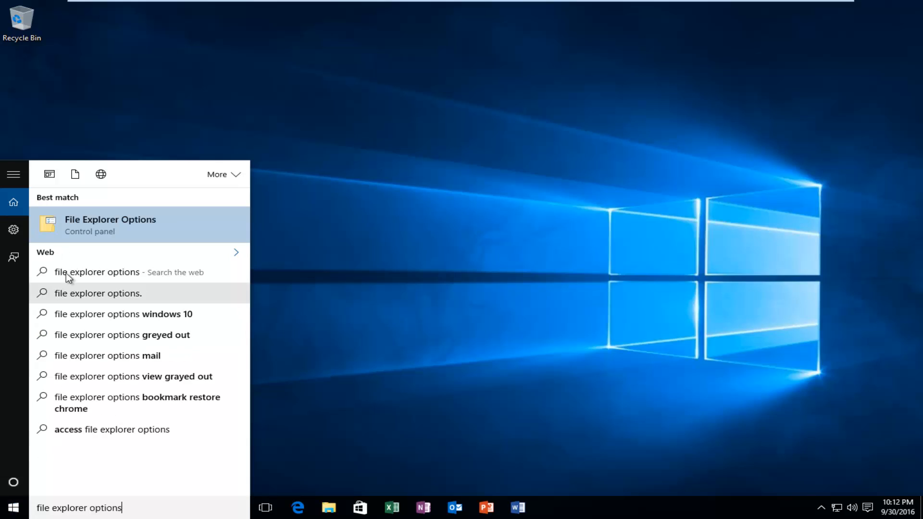
mouse_move(71, 238)
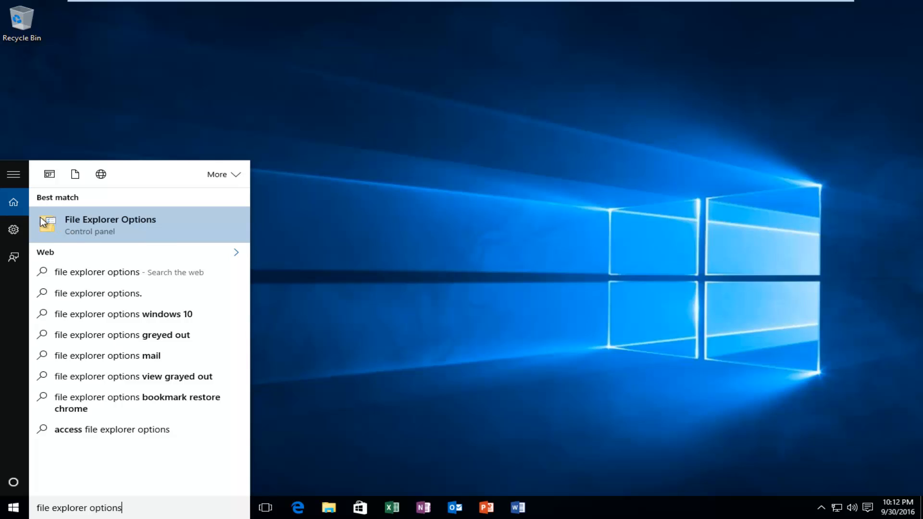
mouse_move(53, 231)
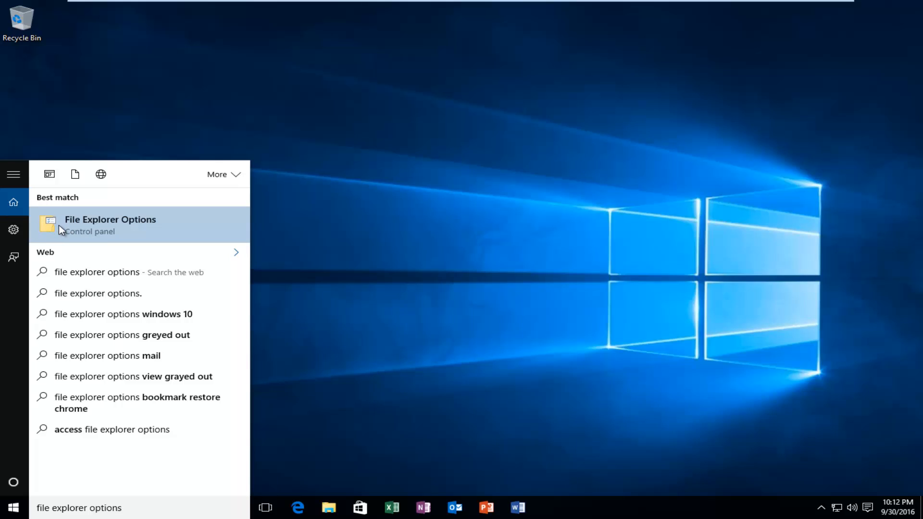
click(109, 225)
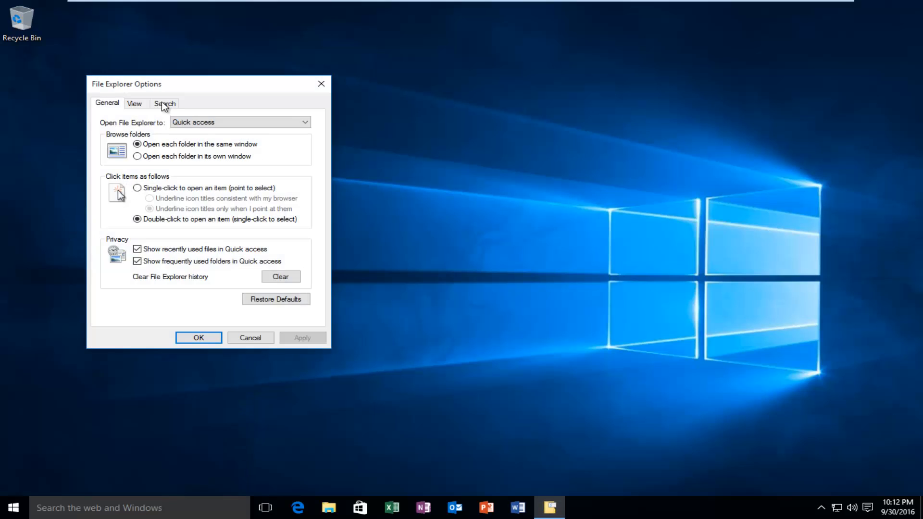
drag(125, 84, 273, 93)
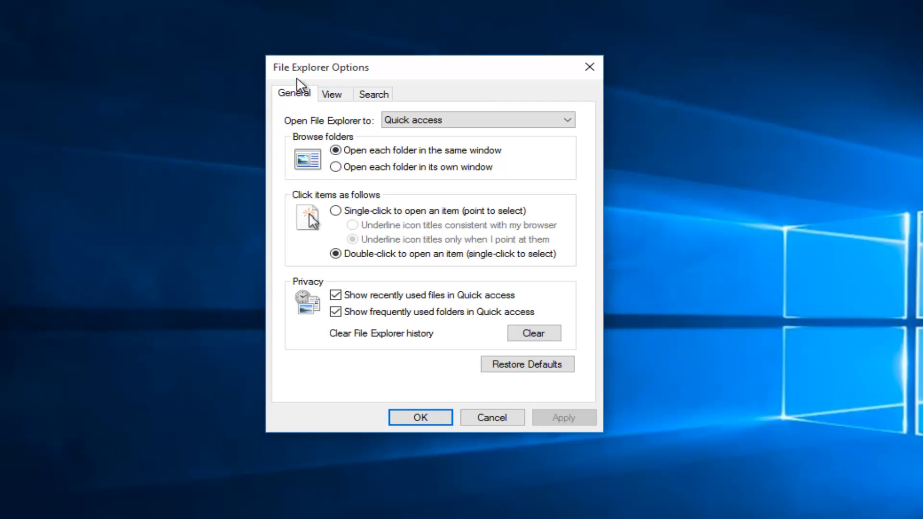
mouse_move(296, 205)
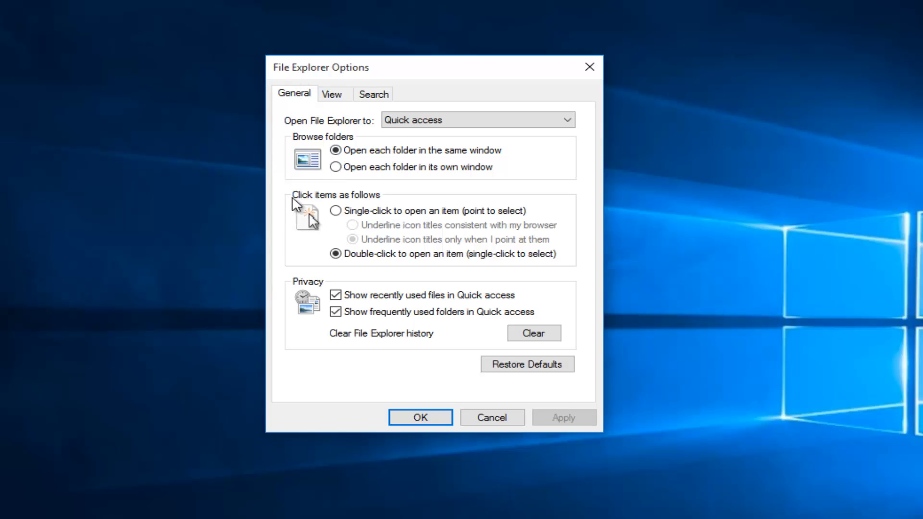
mouse_move(355, 207)
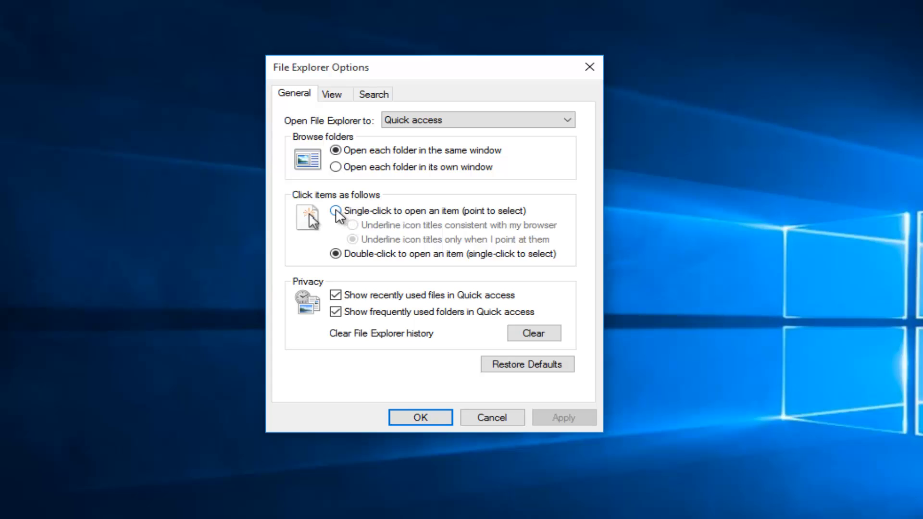
mouse_move(338, 219)
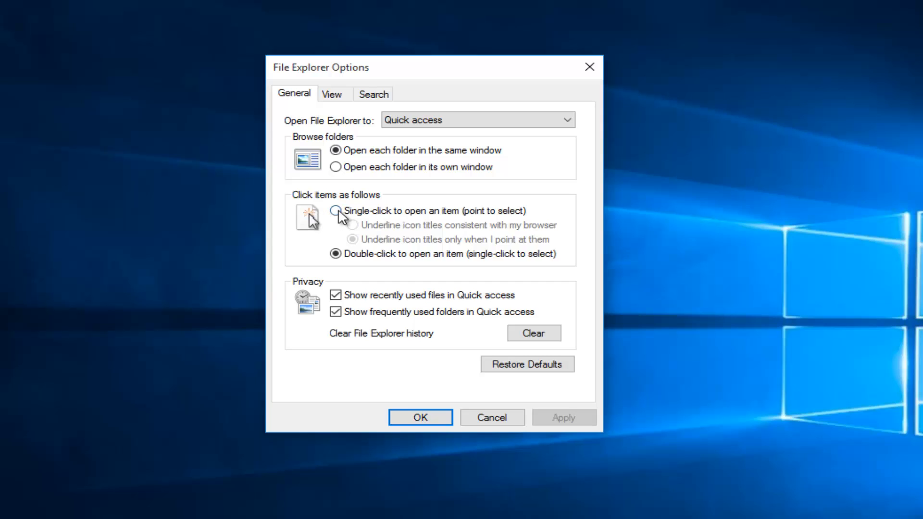
Choose 'Single-click to open an item (point to select)' on the General tab.
click(335, 210)
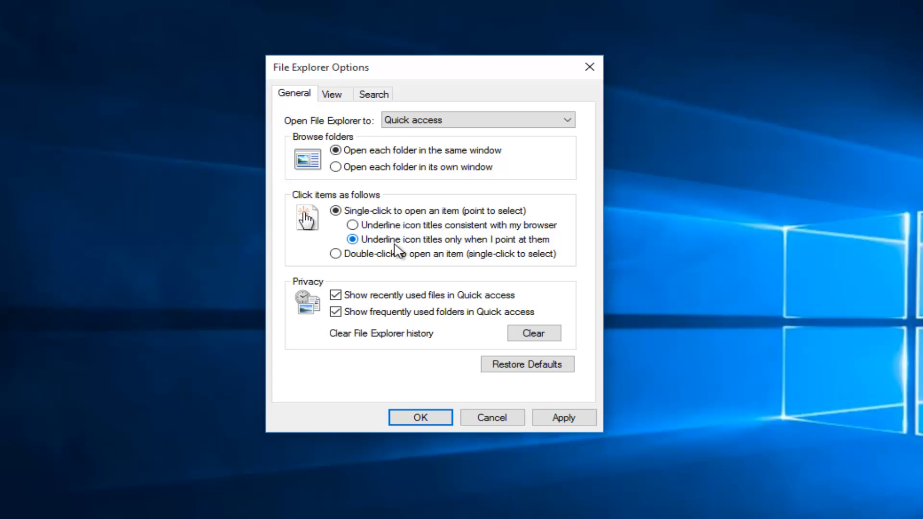
mouse_move(423, 247)
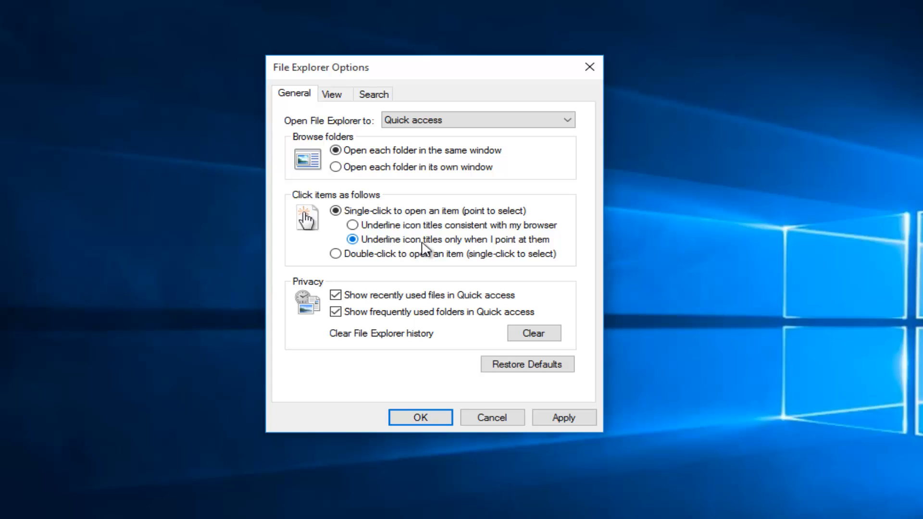
mouse_move(442, 246)
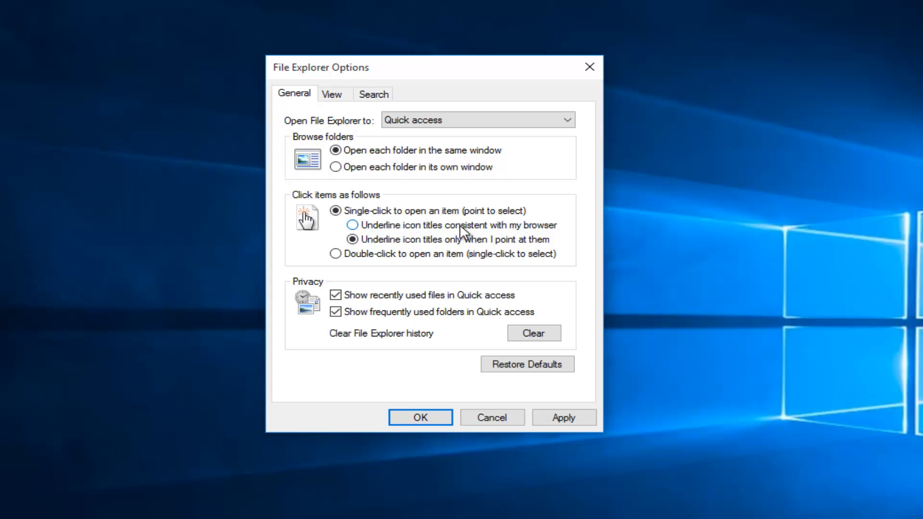
mouse_move(432, 234)
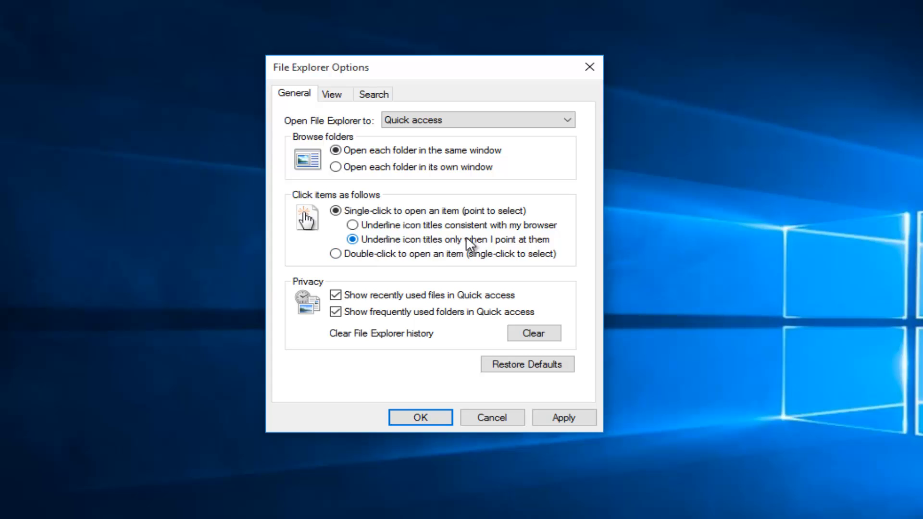
mouse_move(442, 250)
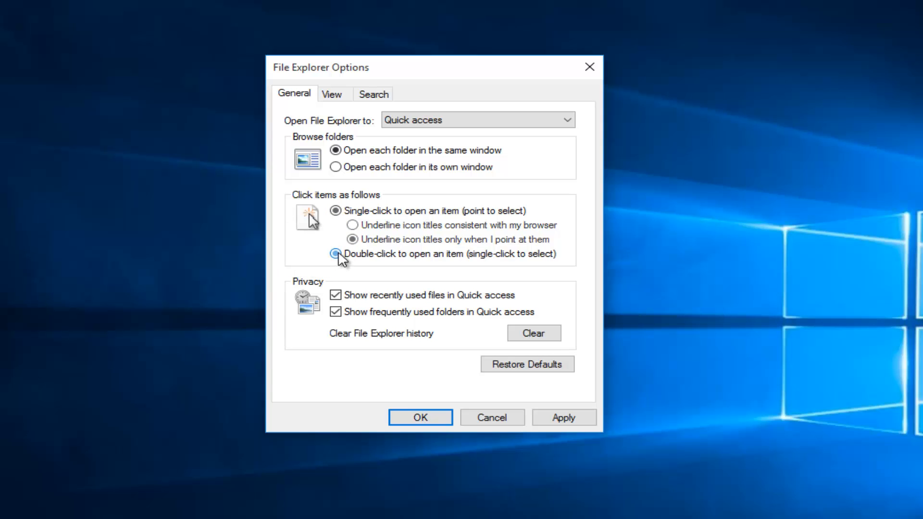
Confirm the single-click option and apply it, closing File Explorer Options.
click(335, 210)
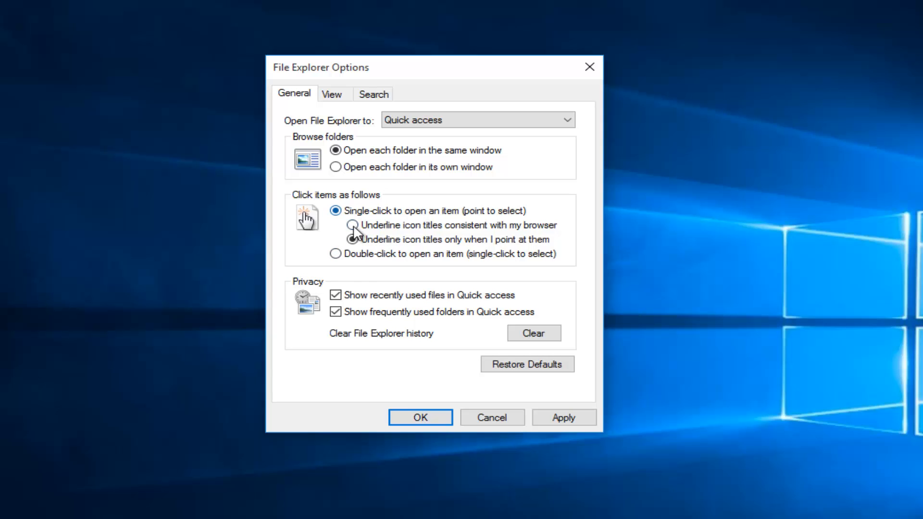
click(563, 417)
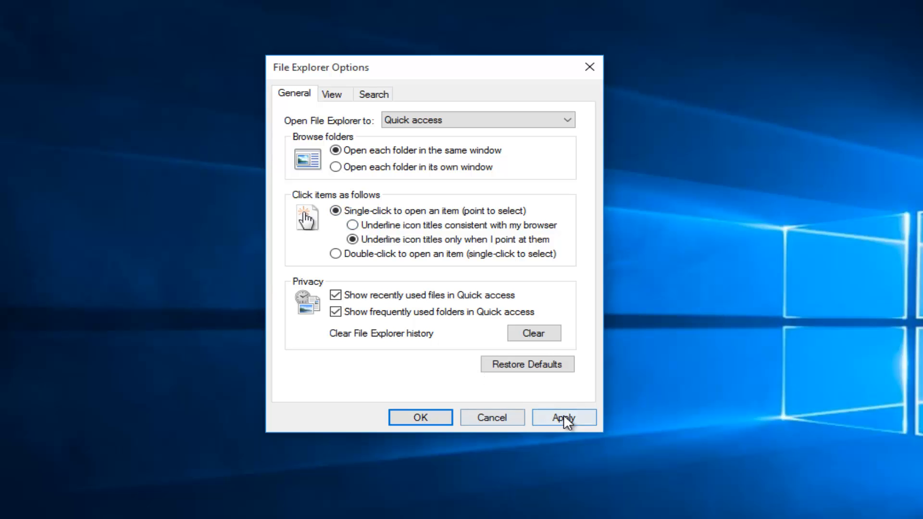
click(421, 417)
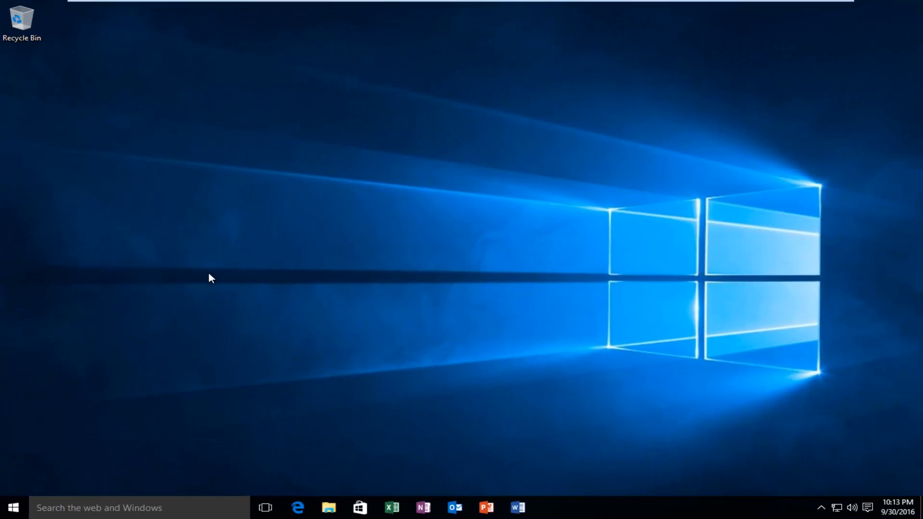
mouse_move(72, 72)
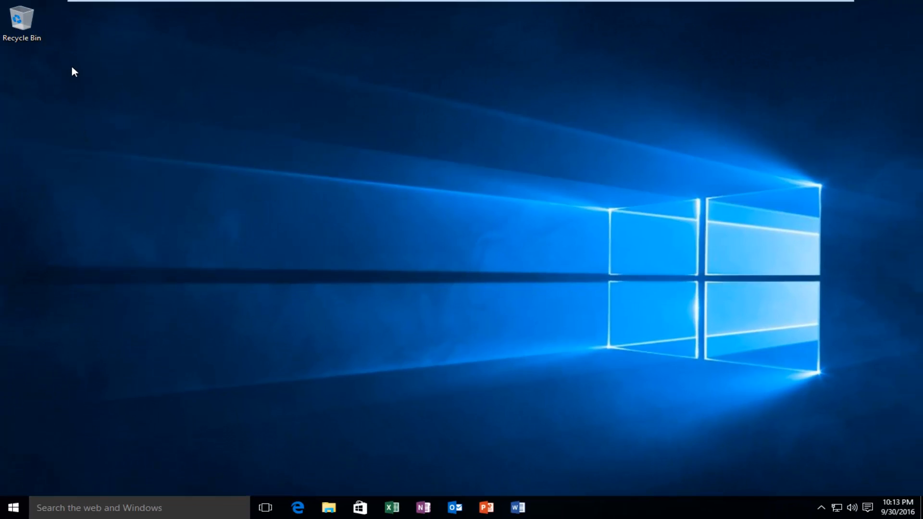
Open the empty Recycle Bin from the desktop with a single click.
click(20, 20)
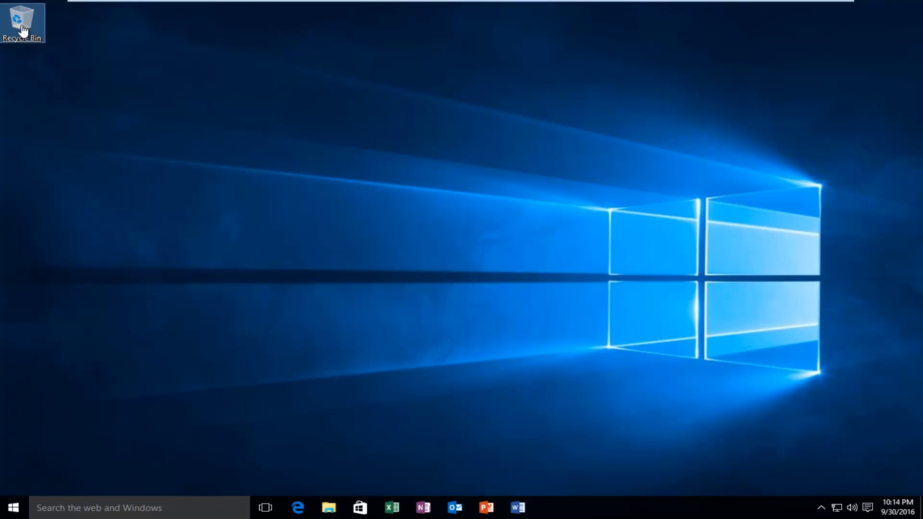
double_click(19, 19)
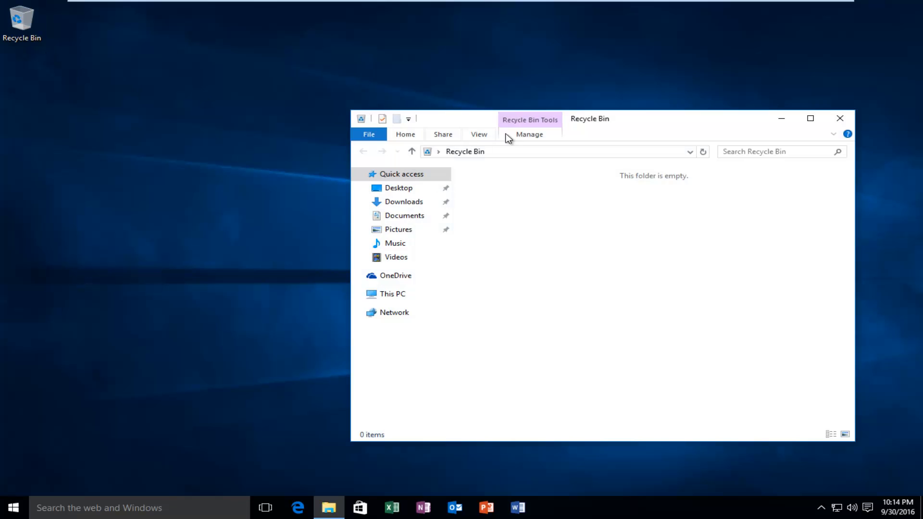
mouse_move(544, 284)
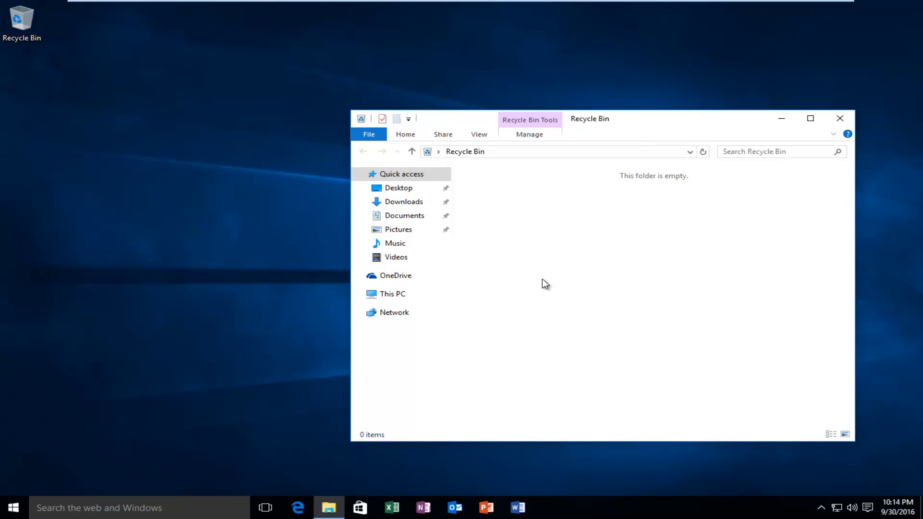
mouse_move(540, 262)
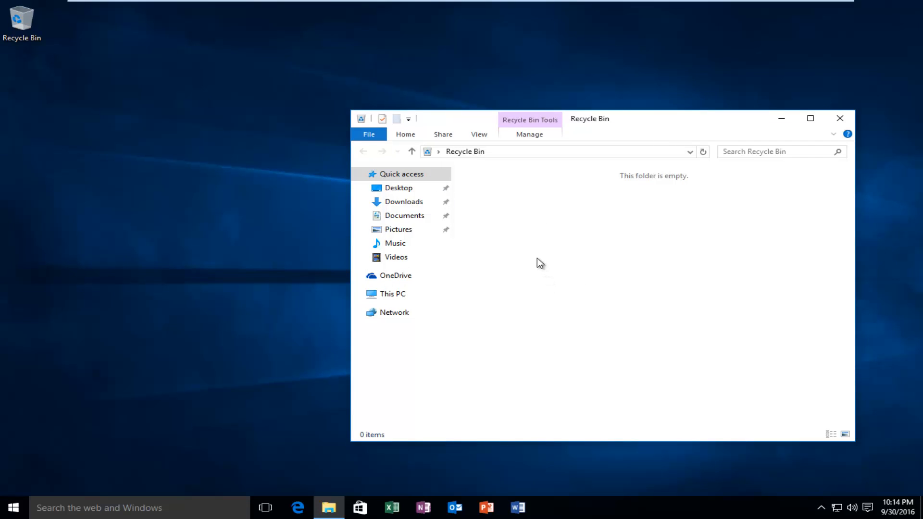